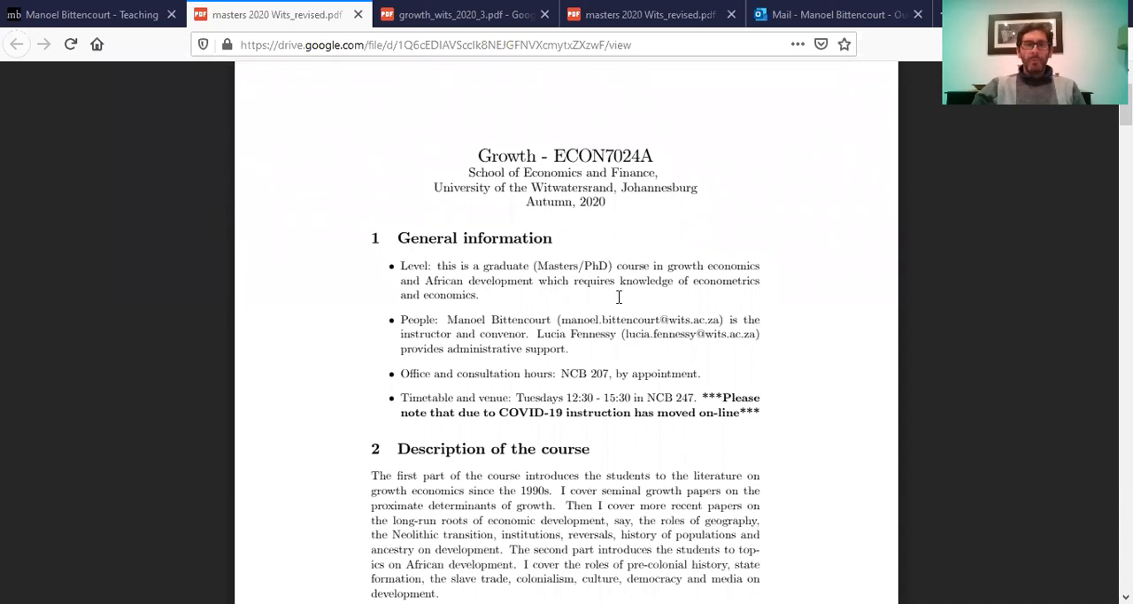
mouse_move(514, 298)
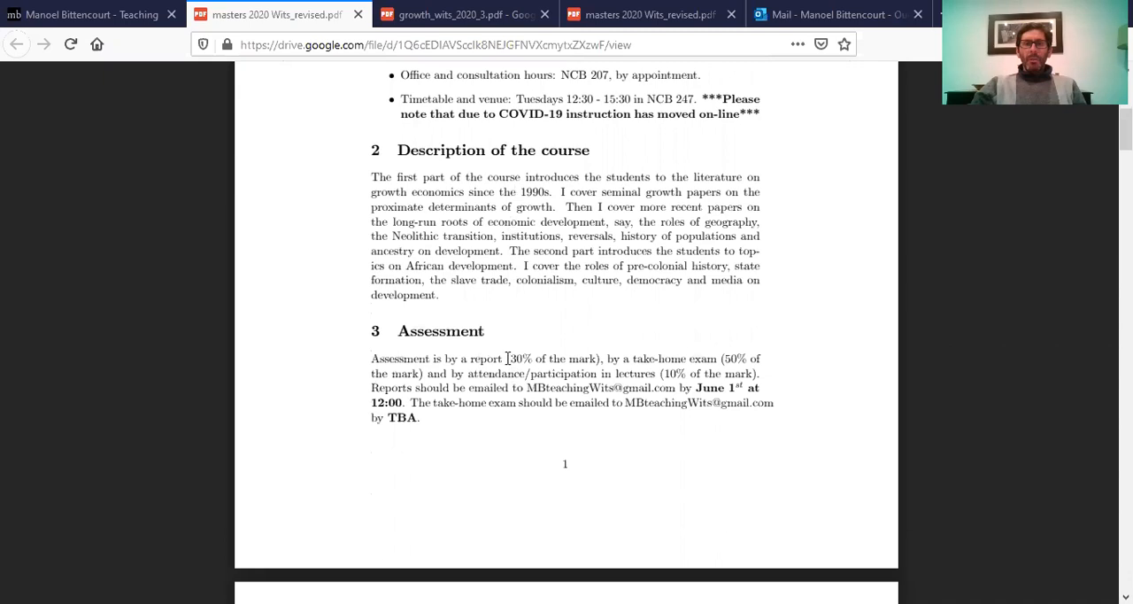
- Scroll page 1 of the syllabus down to section 3 Assessment: report 30%, exam 50%, attendance 10%
scroll("down", 3)
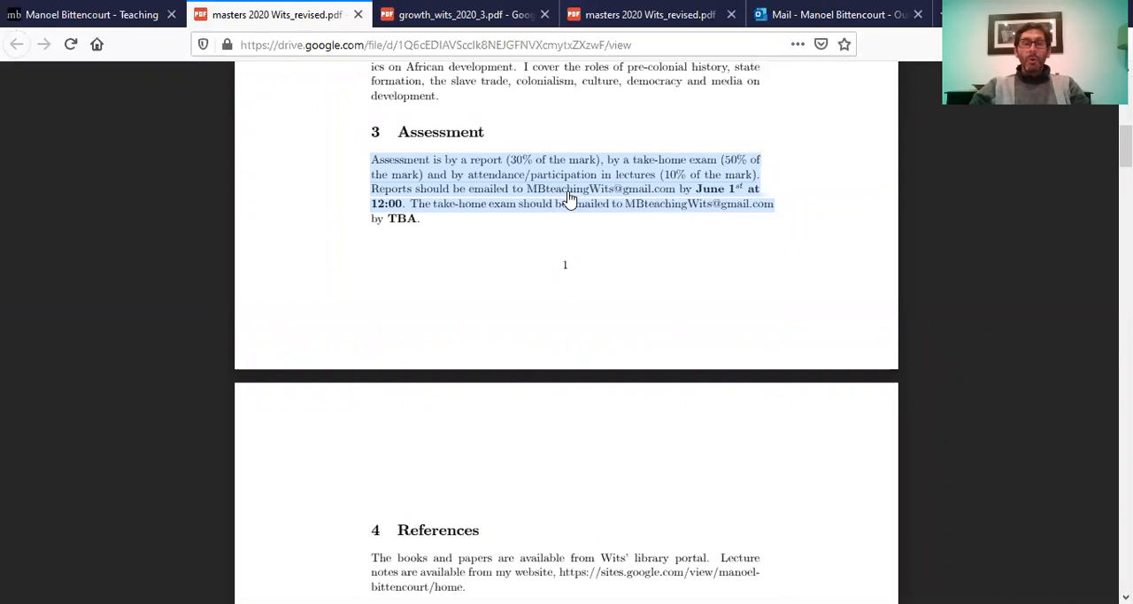
mouse_move(708, 193)
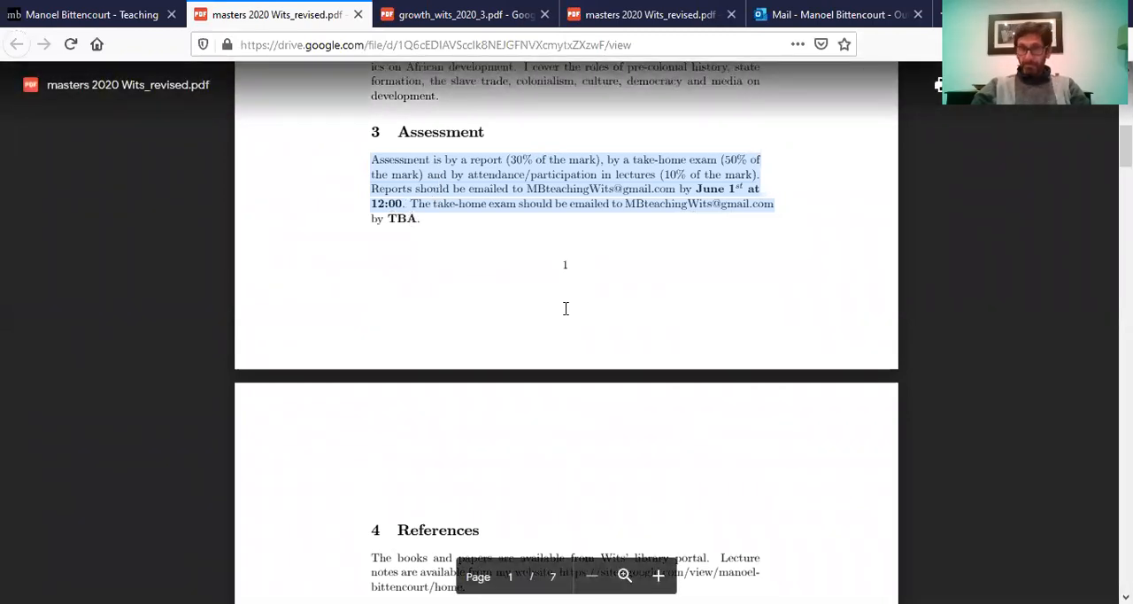
- Scroll into the References and highlight Barro and a word in the Berk et al. reference
scroll("down", 3)
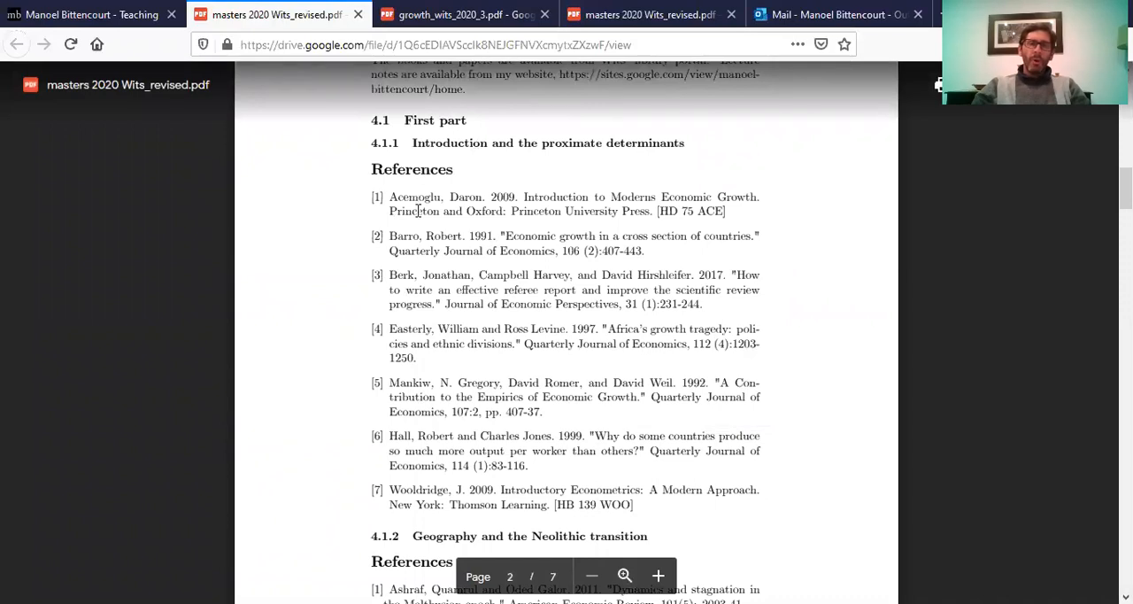
double_click(405, 235)
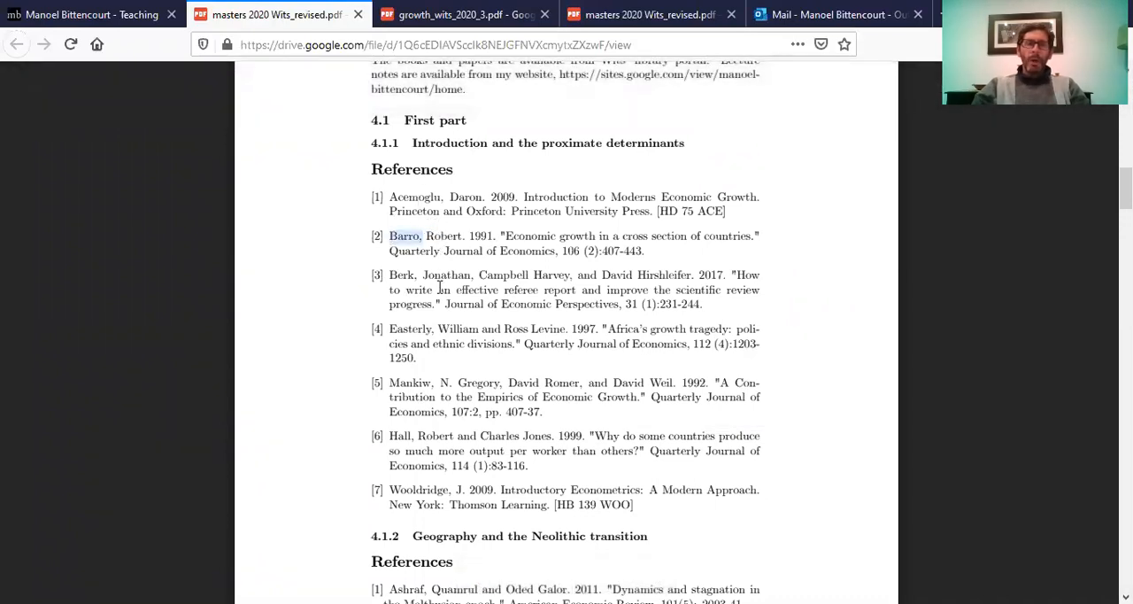
double_click(457, 328)
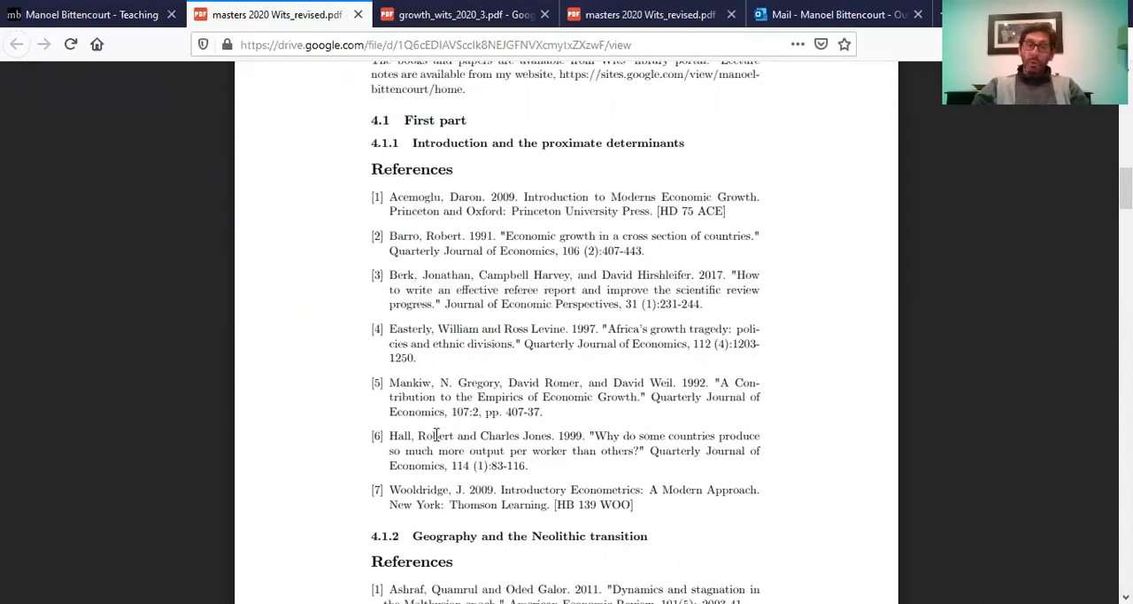
- Scroll further, highlight Nunn in reference 4, and reach the Institutions and Reversals list
scroll("down", 3)
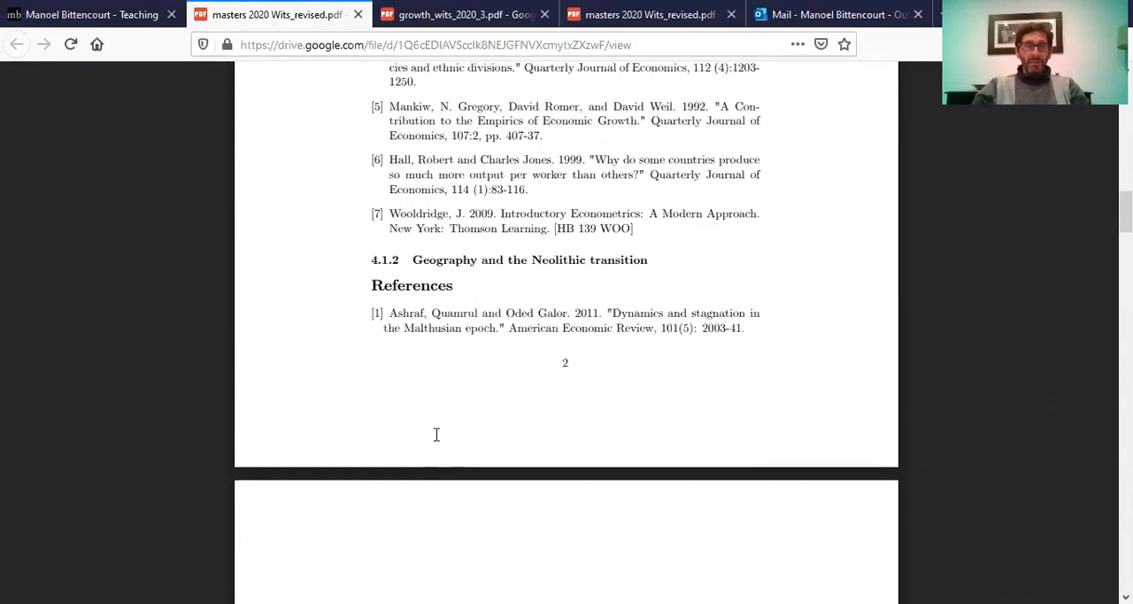
scroll("down", 3)
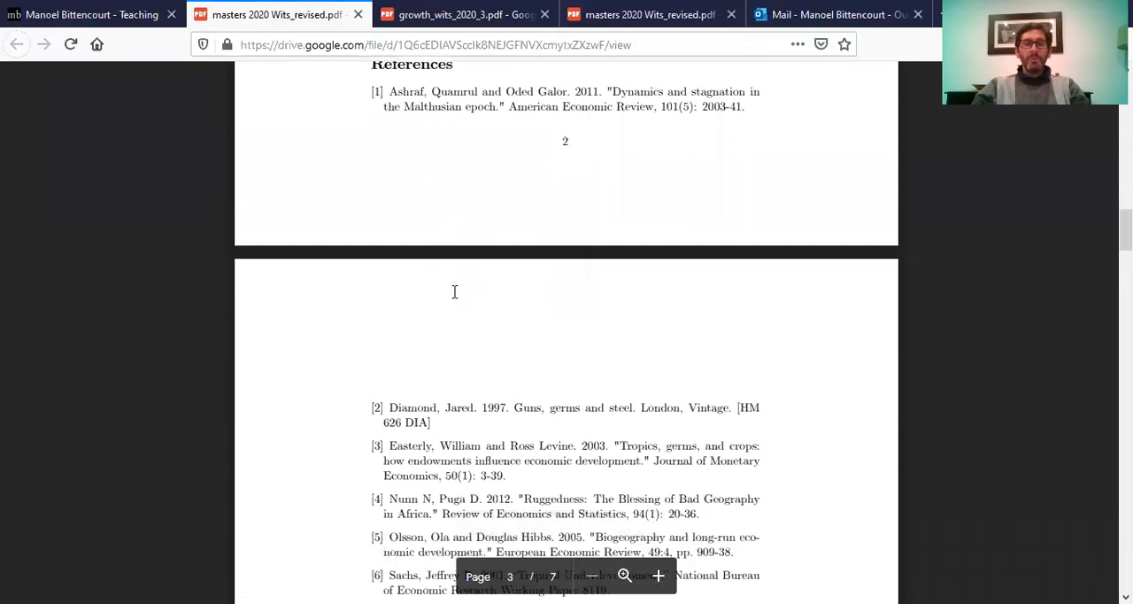
scroll("down", 3)
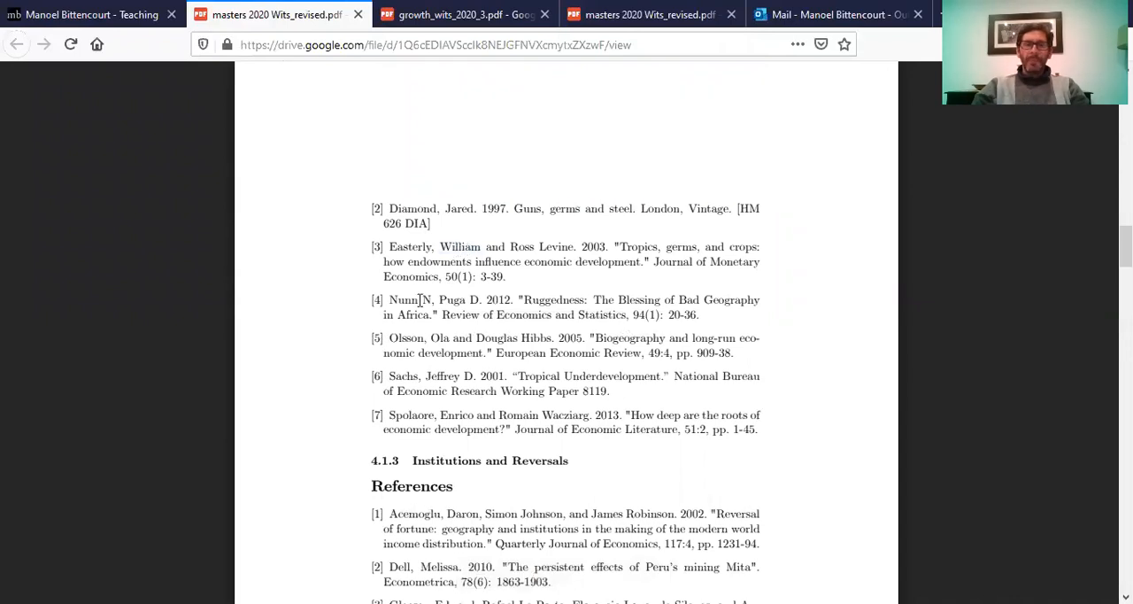
double_click(403, 299)
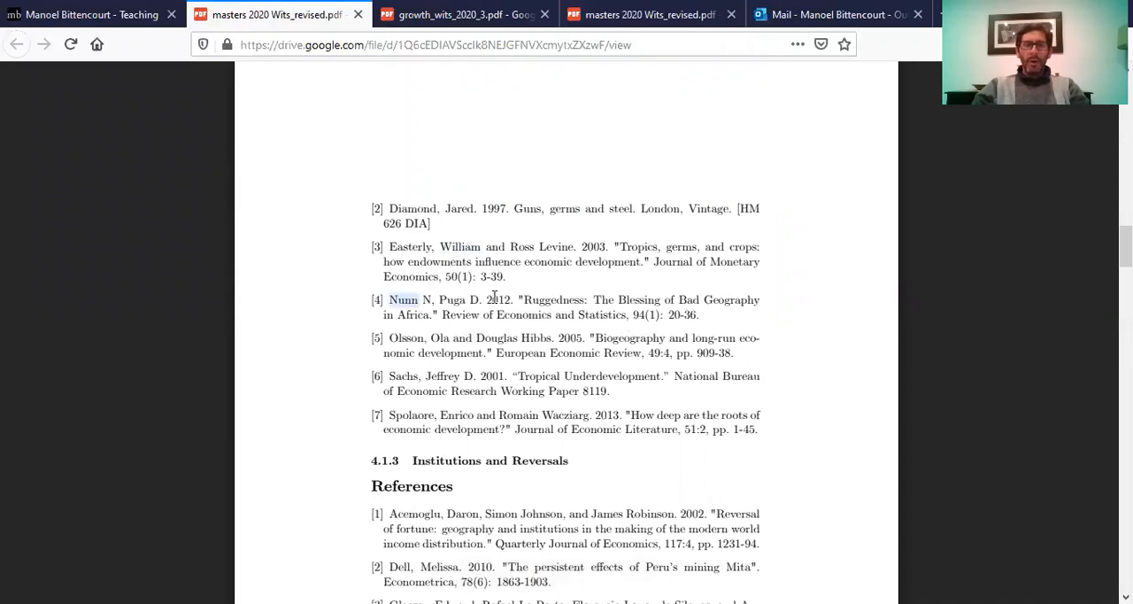
scroll("down", 3)
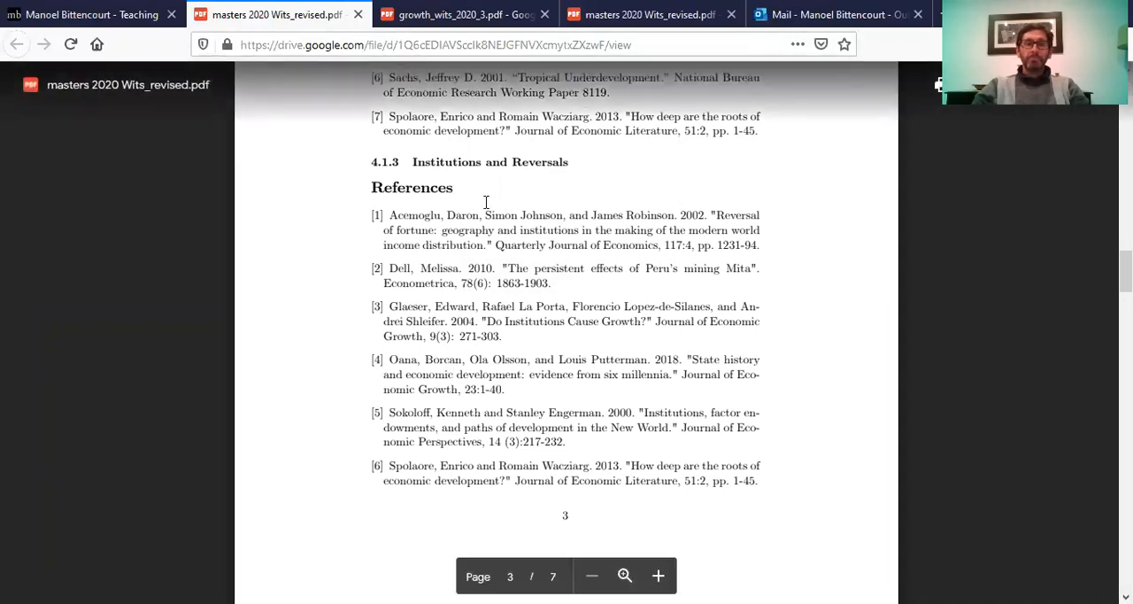
scroll("down", 3)
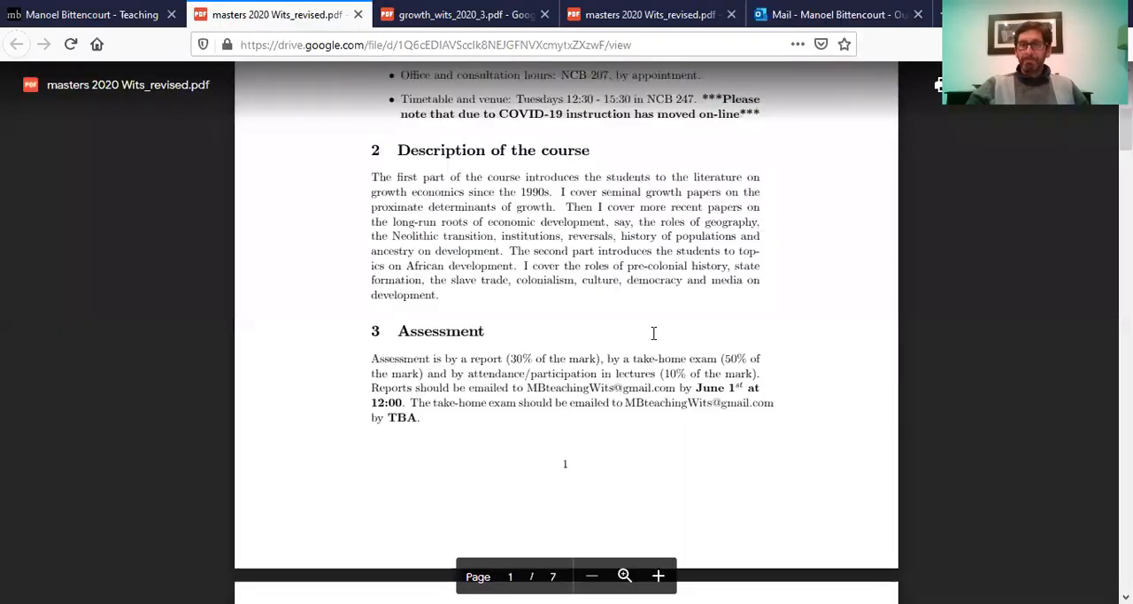
mouse_move(661, 417)
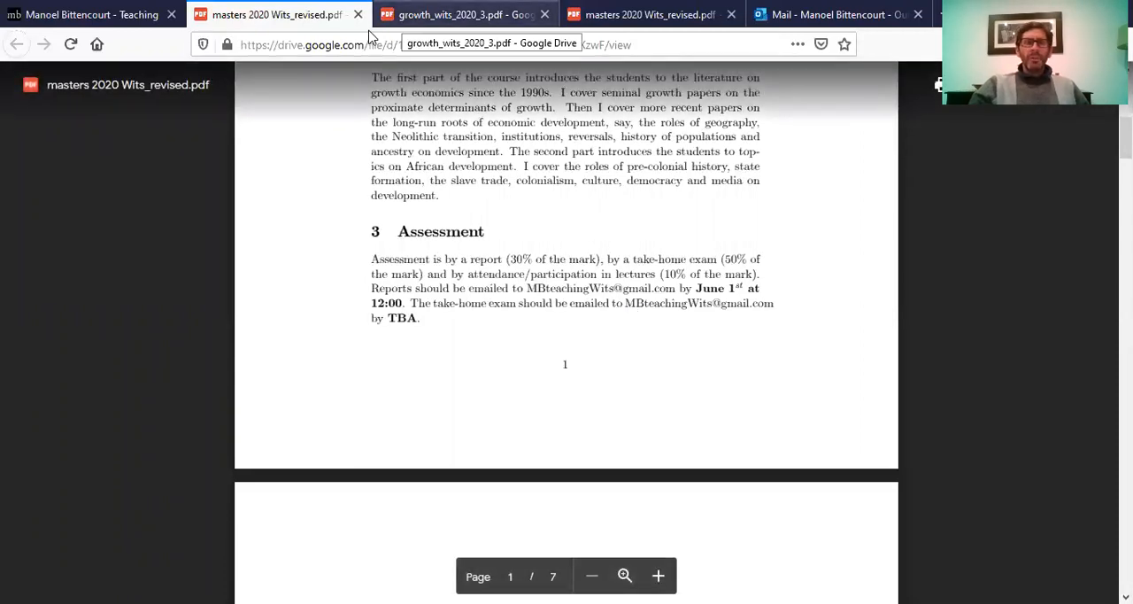
- Switch to the growth_wits_2020_3.pdf slides, showing slide 20 on the paper report
left_click(460, 14)
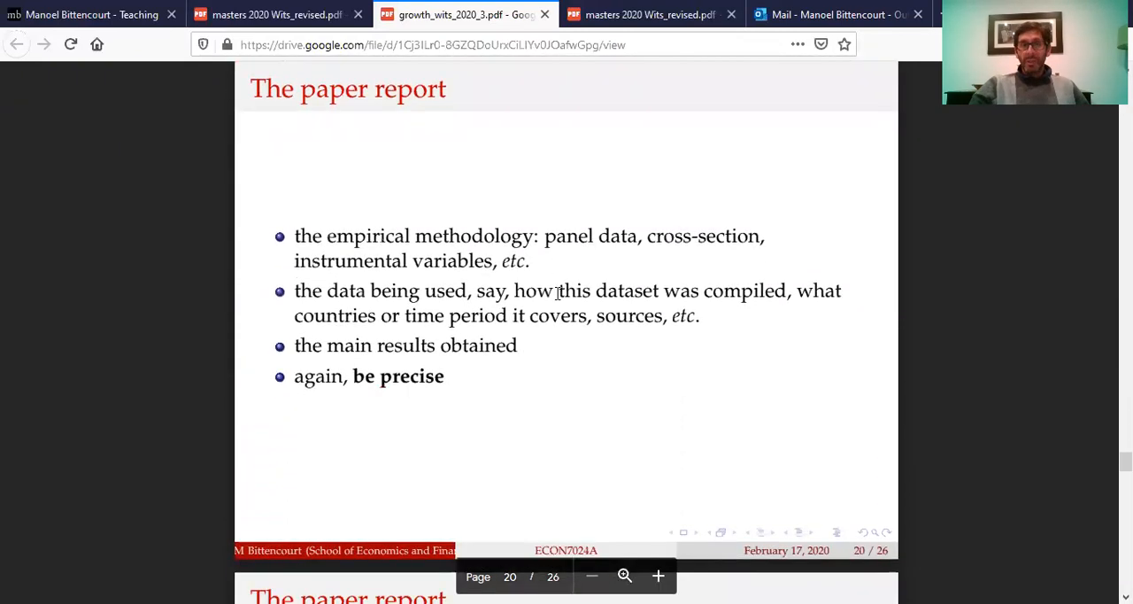
- Scroll masters 2020 Wits_revised.pdf down to page 1's Assessment section with submission details
scroll("down", 3)
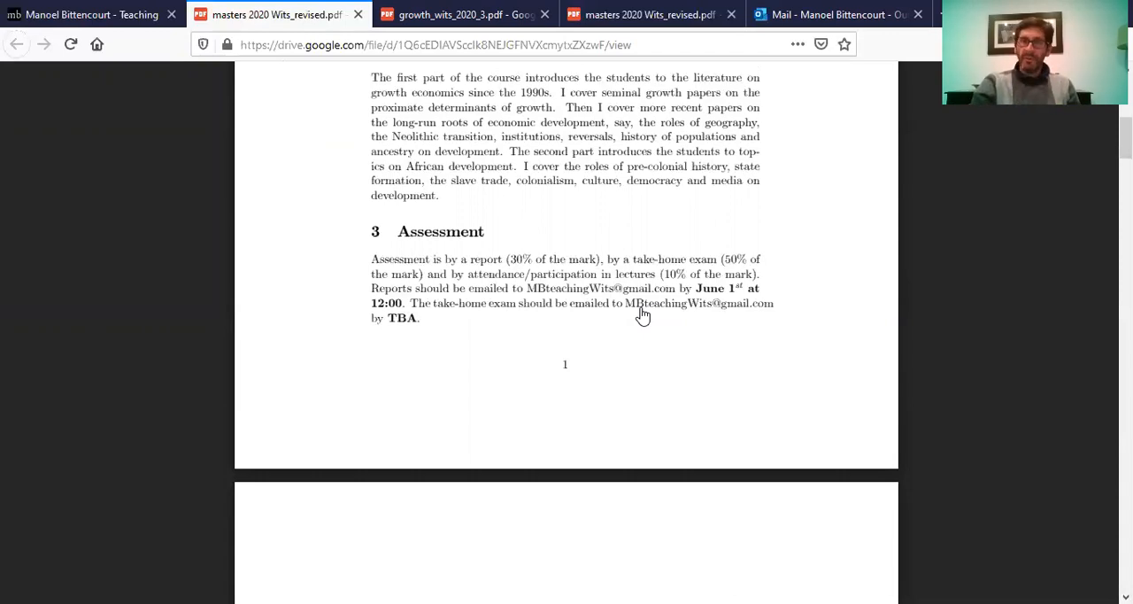
- Scroll past the page 2–3 reference lists and retry page 4's failed preview
scroll("down", 3)
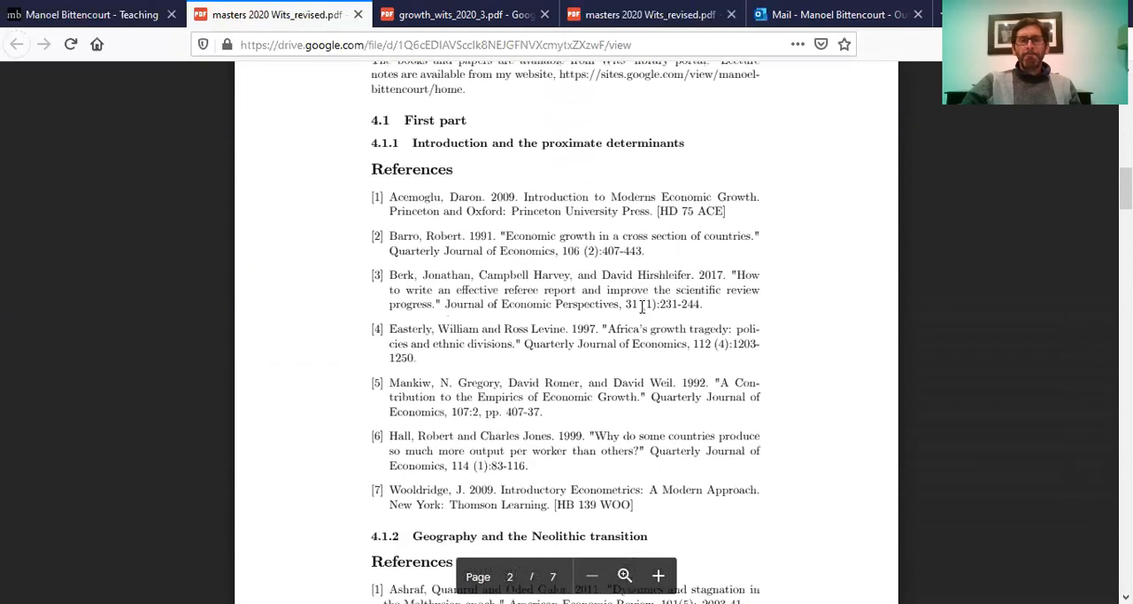
scroll("down", 3)
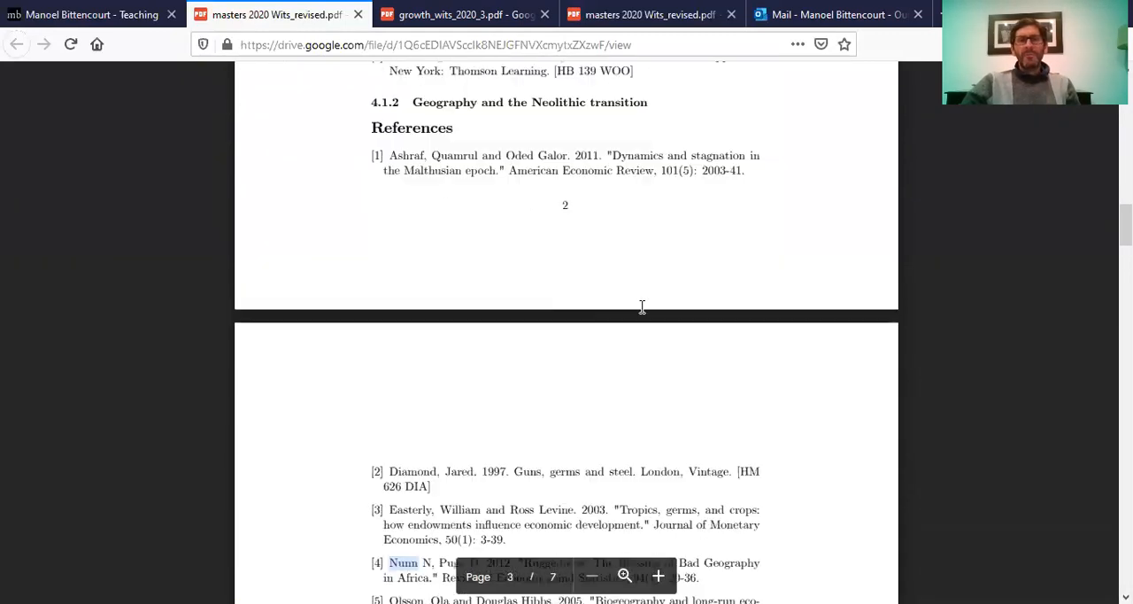
scroll("down", 3)
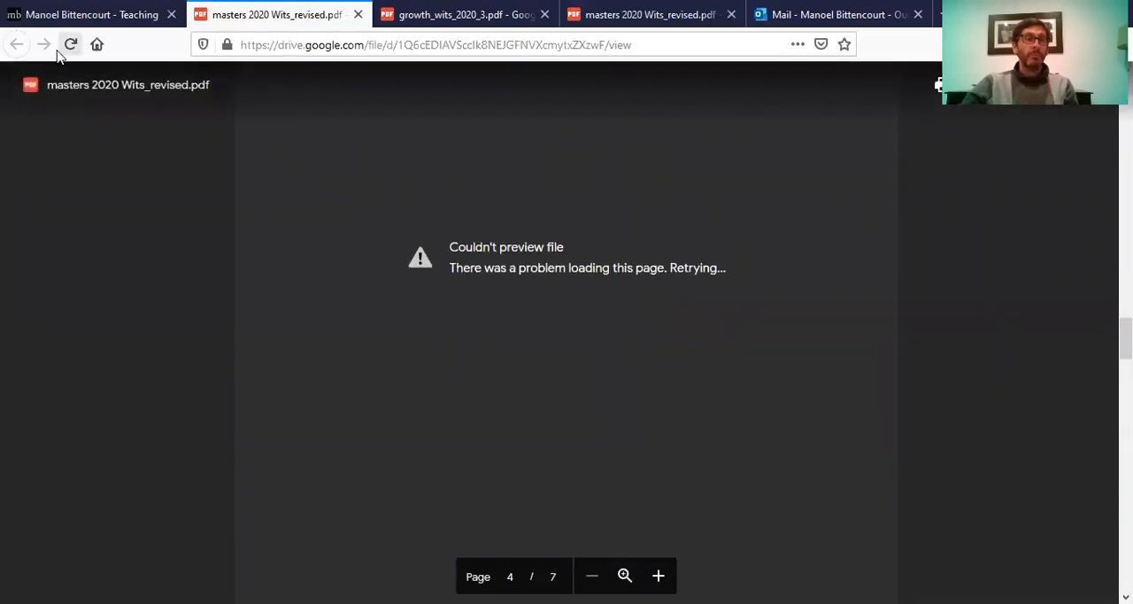
left_click(71, 44)
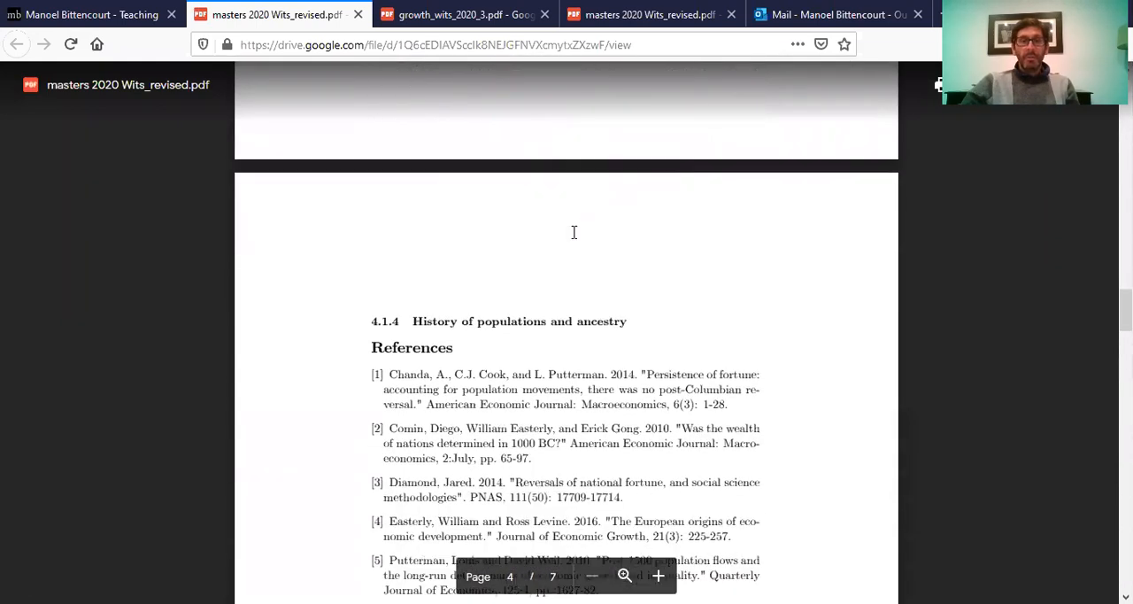
- Scroll through the slave trade, culture and democracy lists to page 7 of 7
scroll("down", 3)
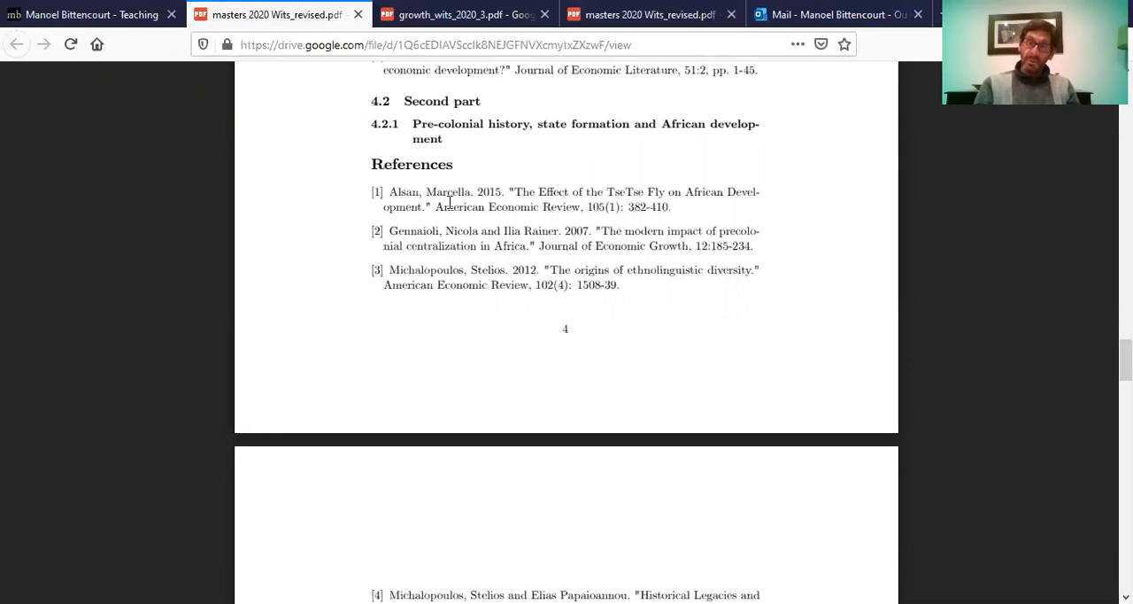
scroll("down", 3)
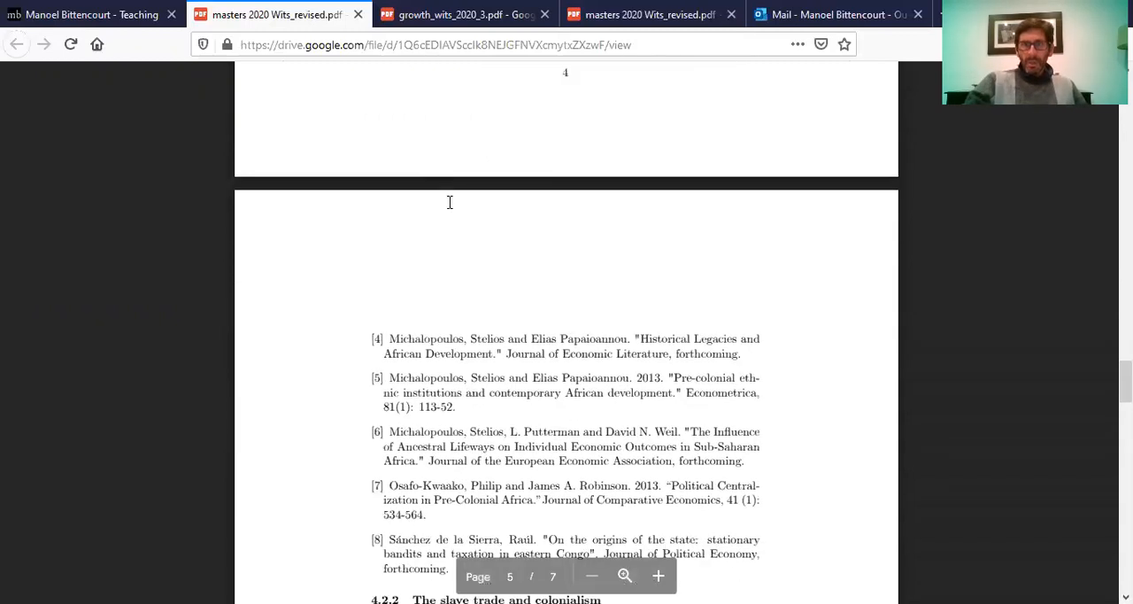
scroll("down", 3)
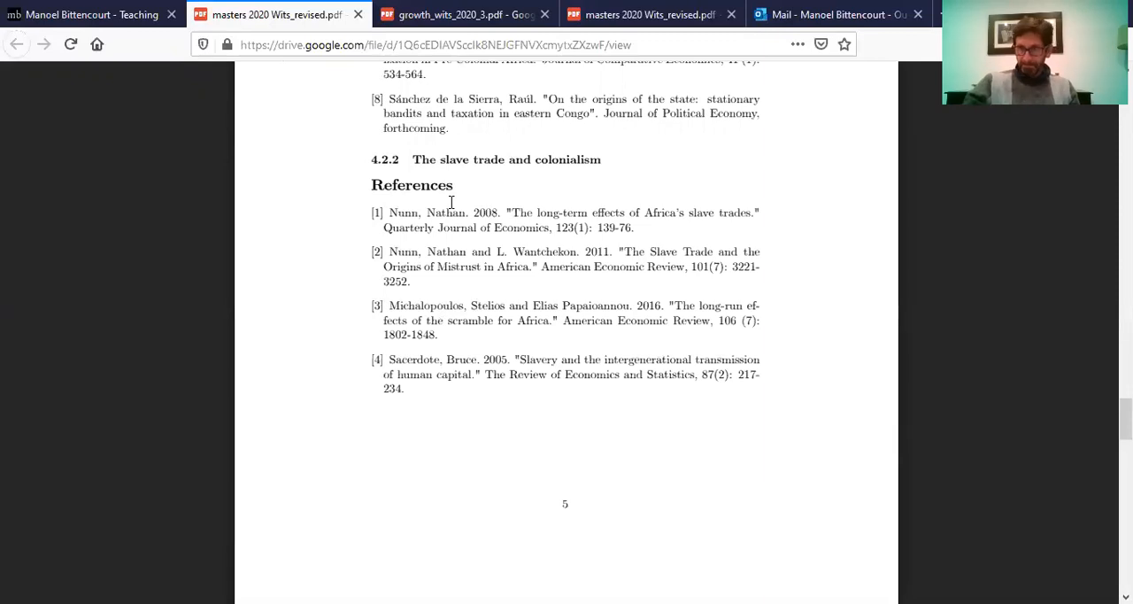
scroll("down", 3)
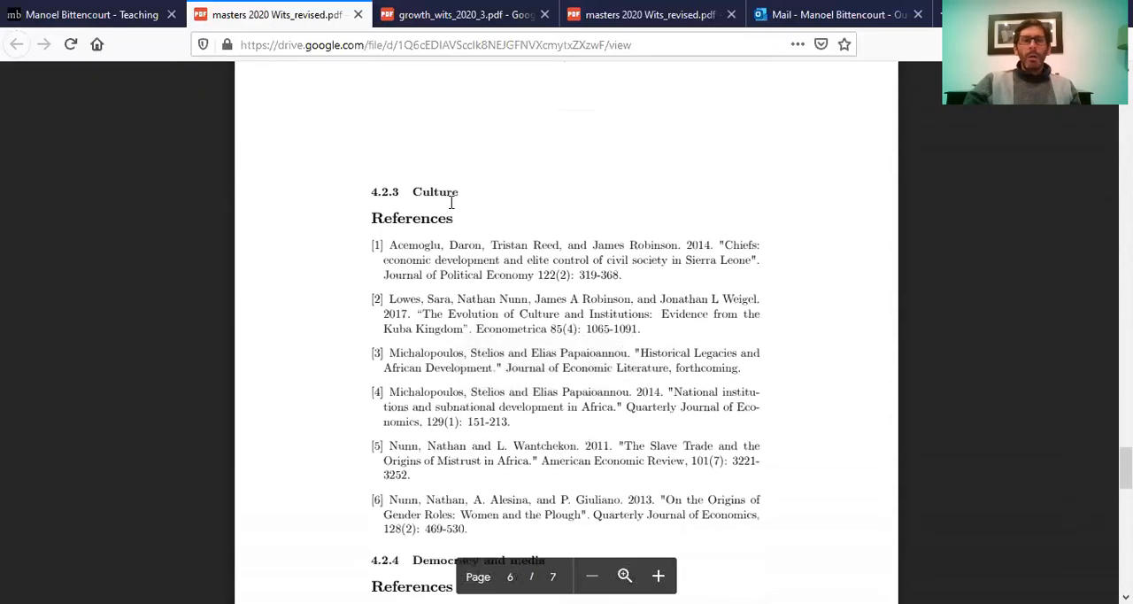
scroll("down", 3)
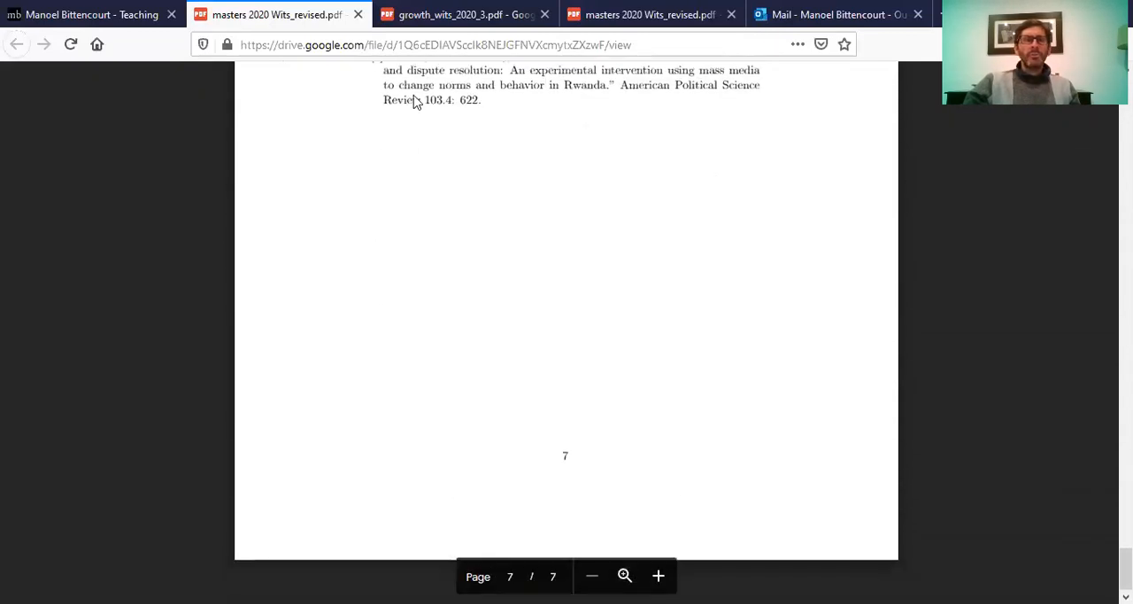
- Bring the growth_wits_2020_3.pdf slides forward and scroll to slide 20, The paper report
left_click(461, 14)
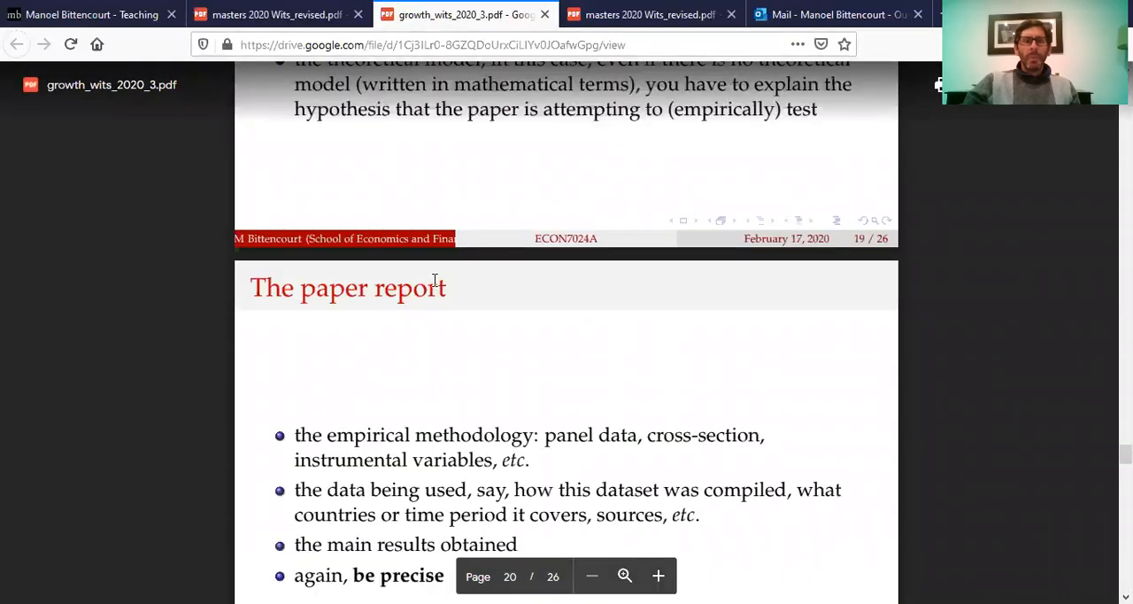
scroll("down", 3)
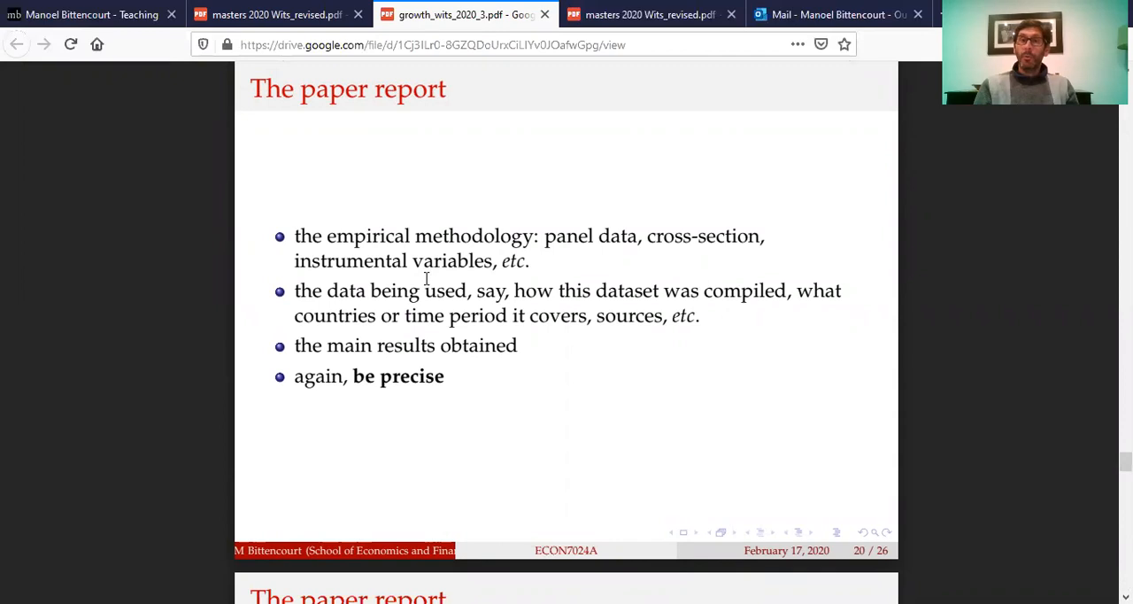
mouse_move(428, 261)
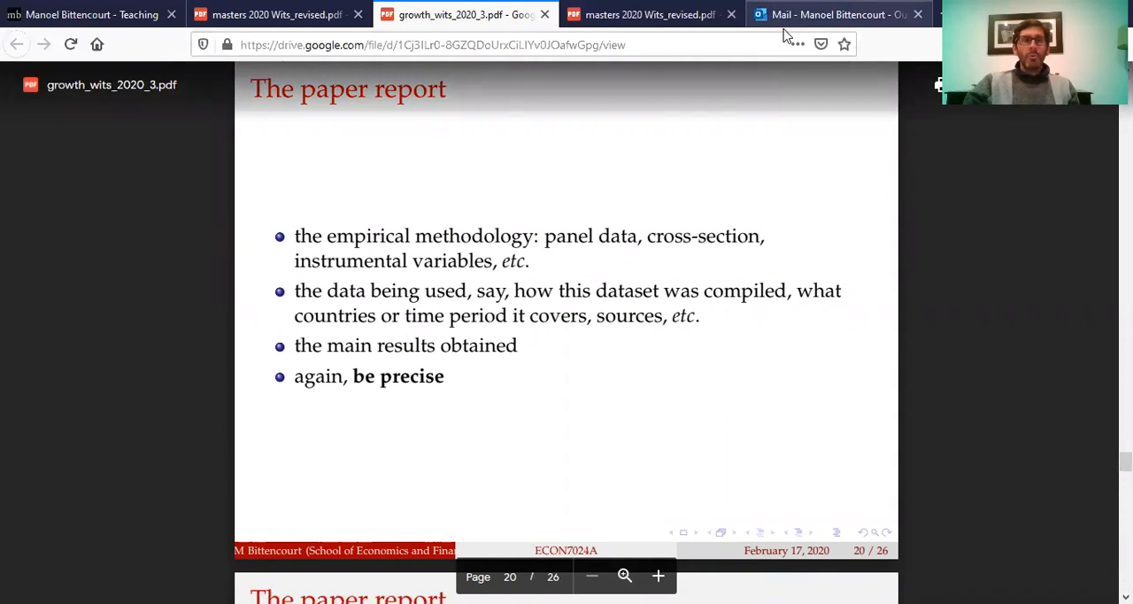
mouse_move(266, 14)
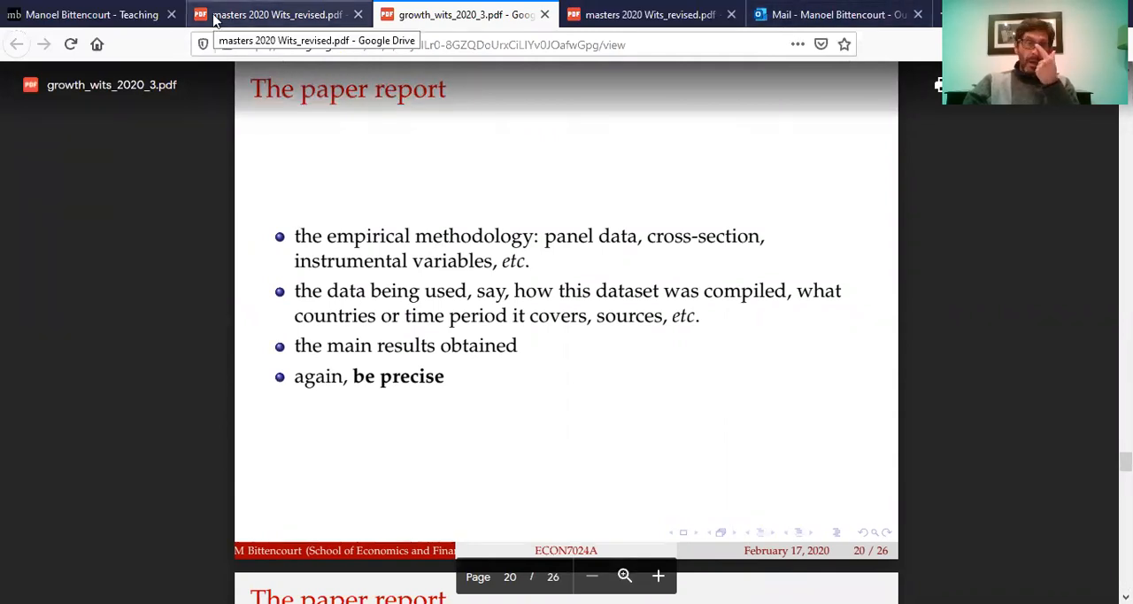